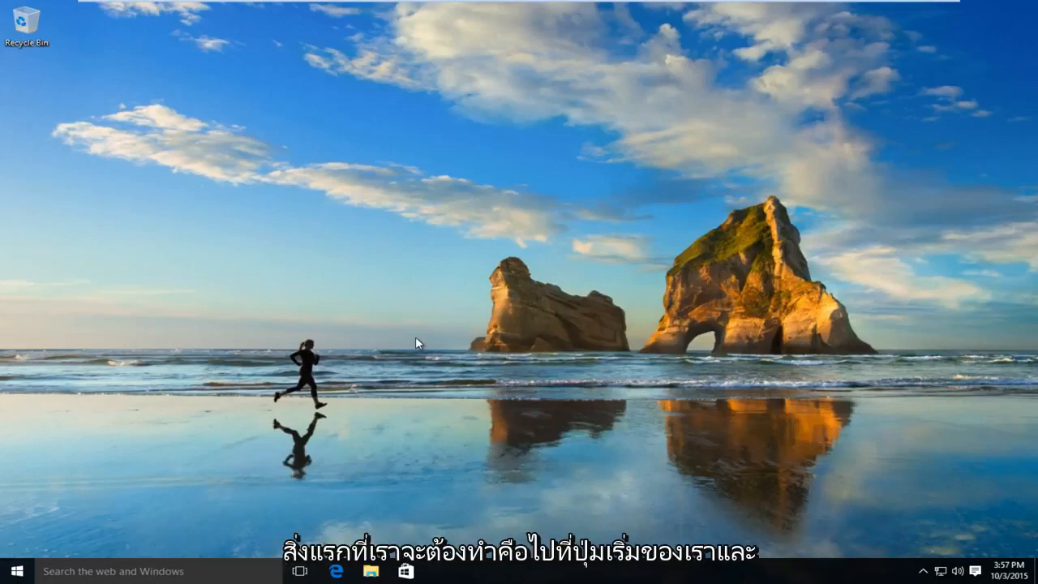
mouse_move(181, 522)
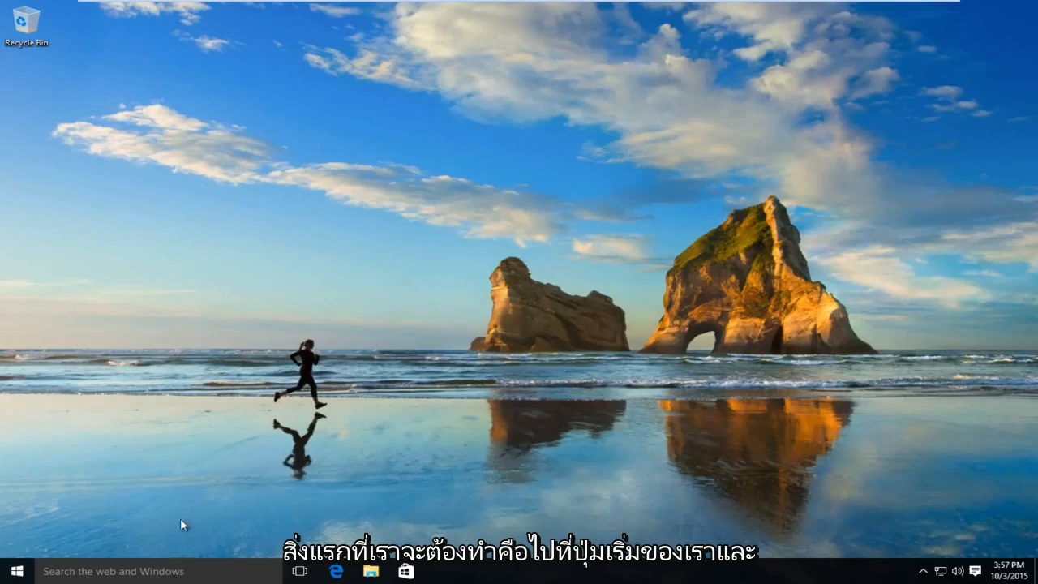
- Search the Start menu for Control Panel so the desktop app is the best match
click(12, 571)
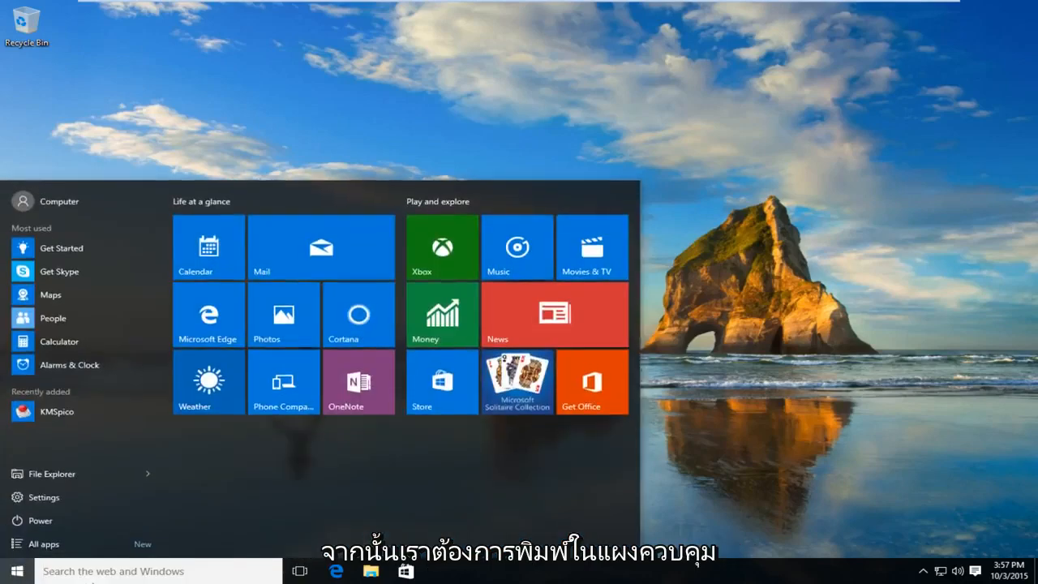
text(control panel)
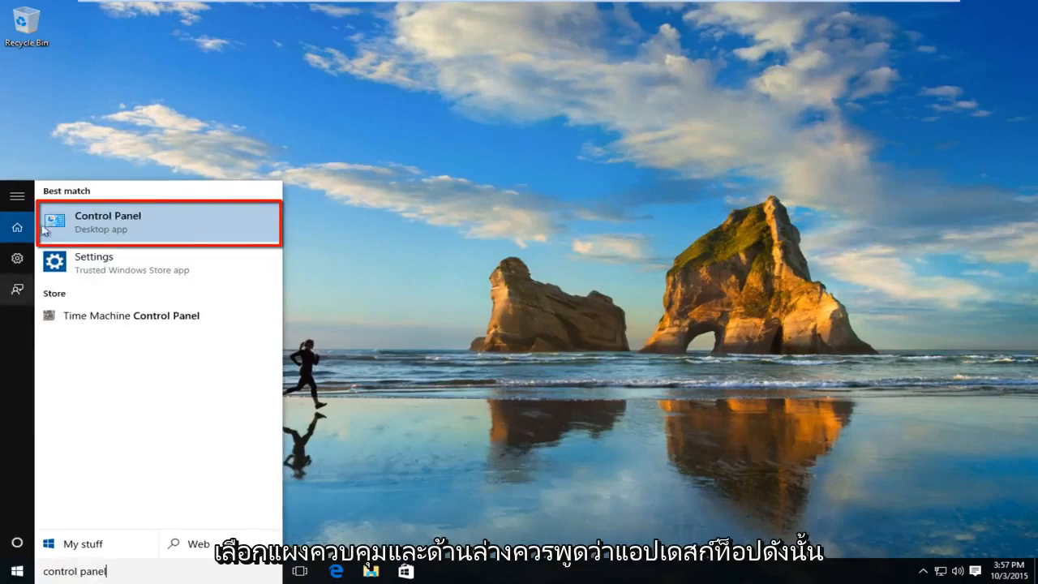
mouse_move(114, 234)
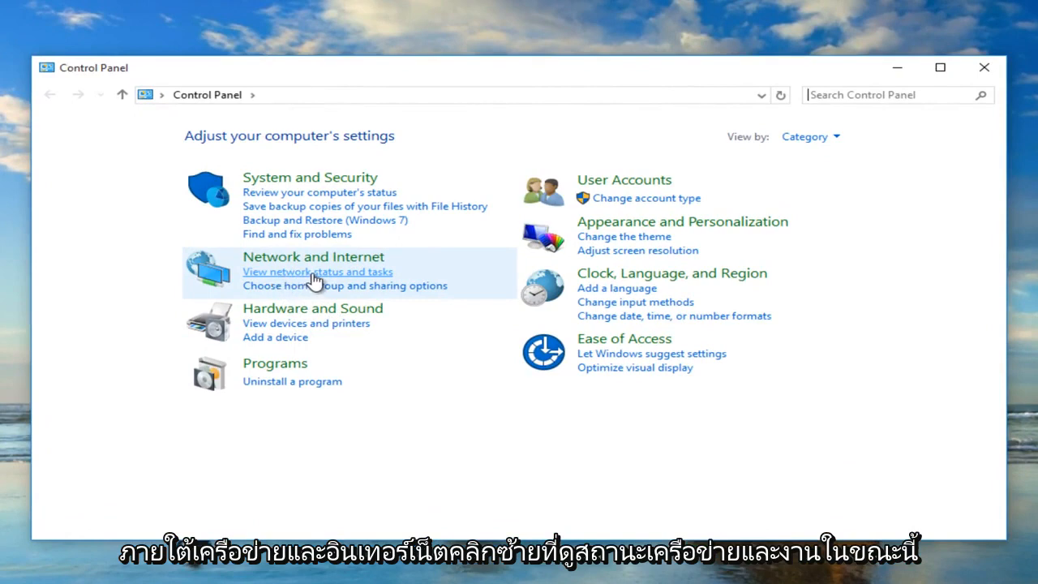
- Go from View network status and tasks to the Change advanced sharing settings page
click(318, 273)
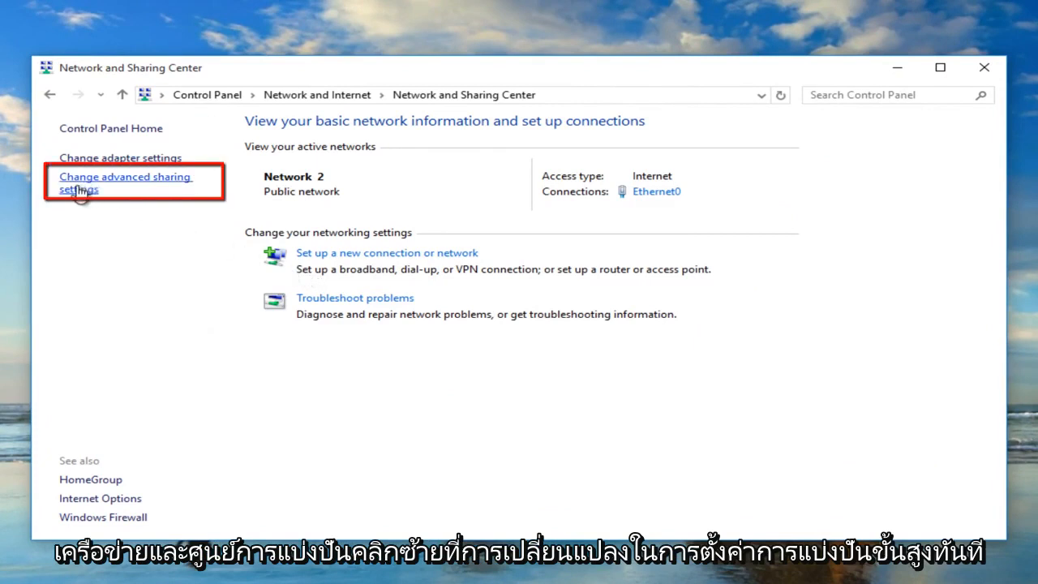
click(125, 182)
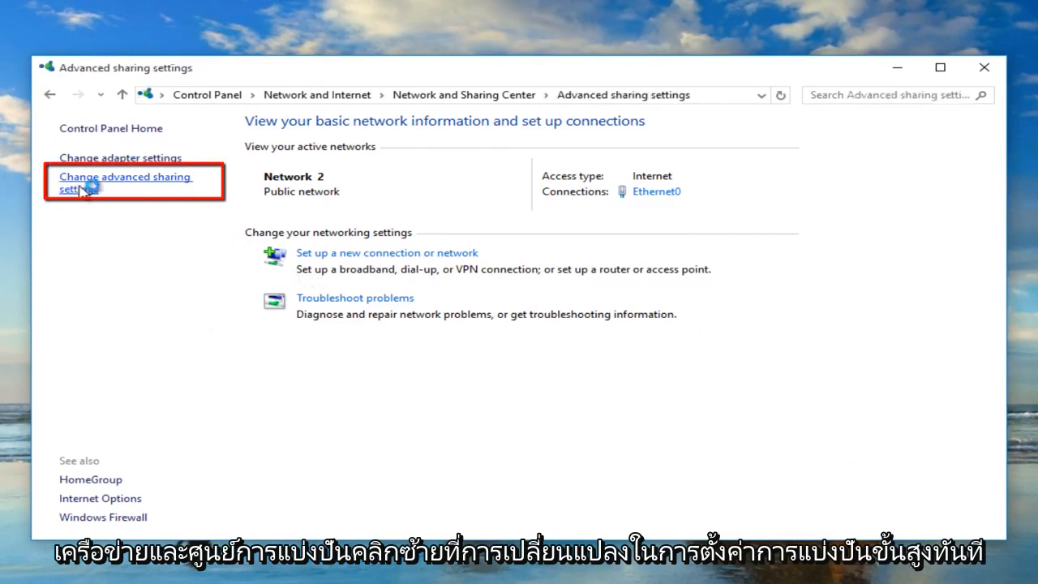
click(125, 182)
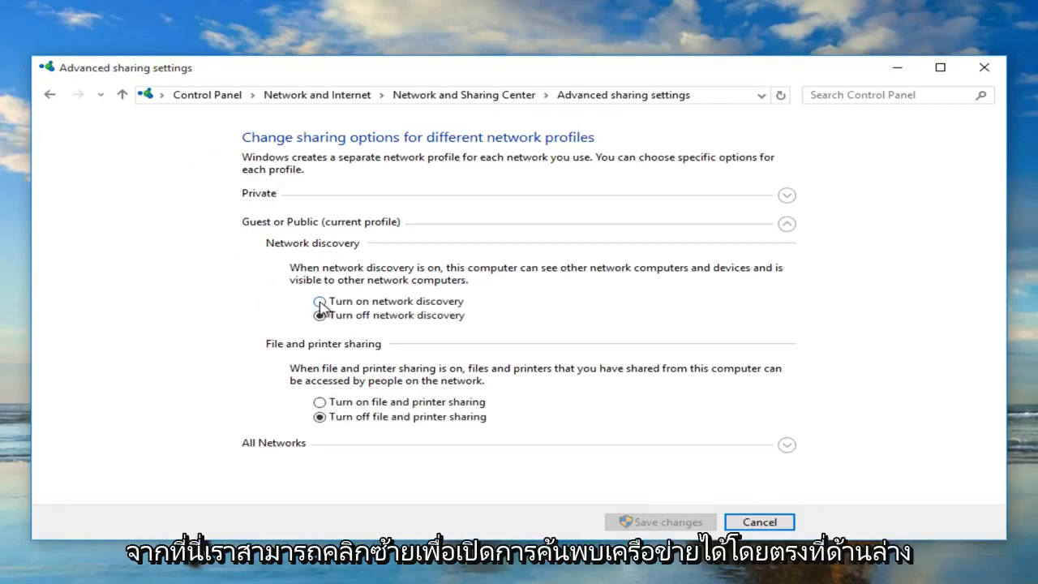
- Enable network discovery and file and printer sharing for the current profile and save changes
click(320, 302)
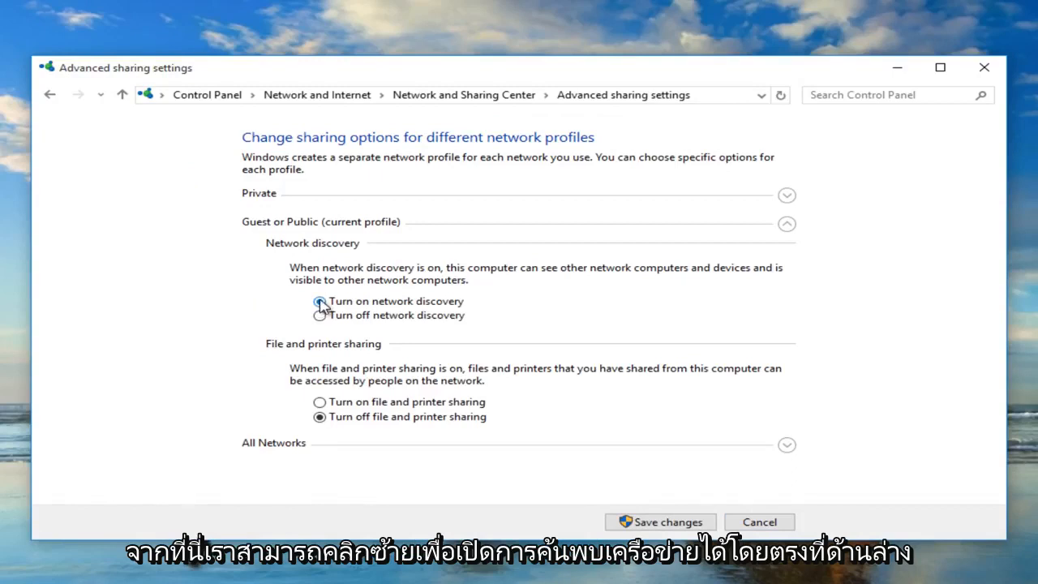
click(320, 300)
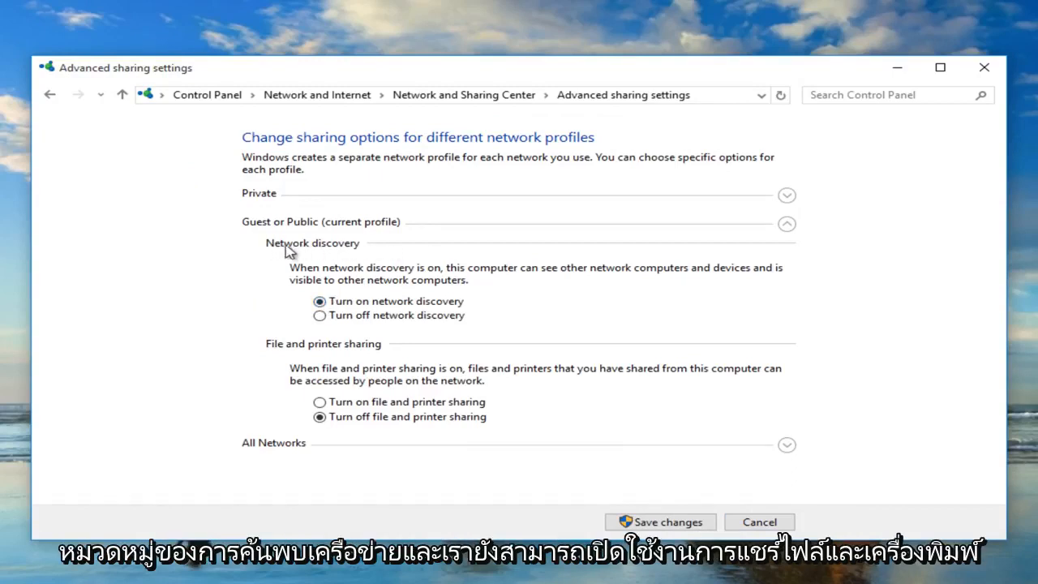
click(318, 300)
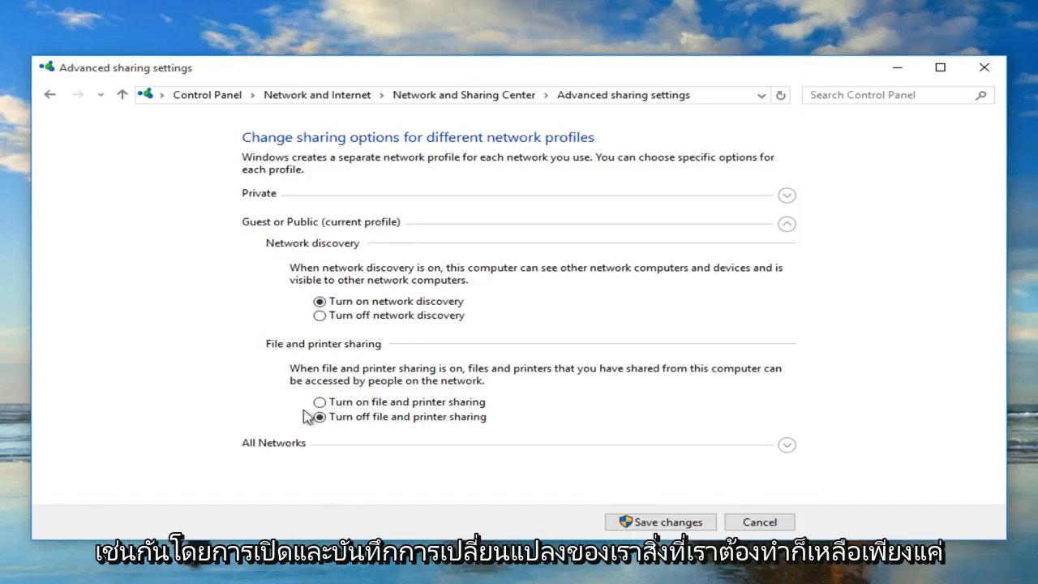
click(318, 403)
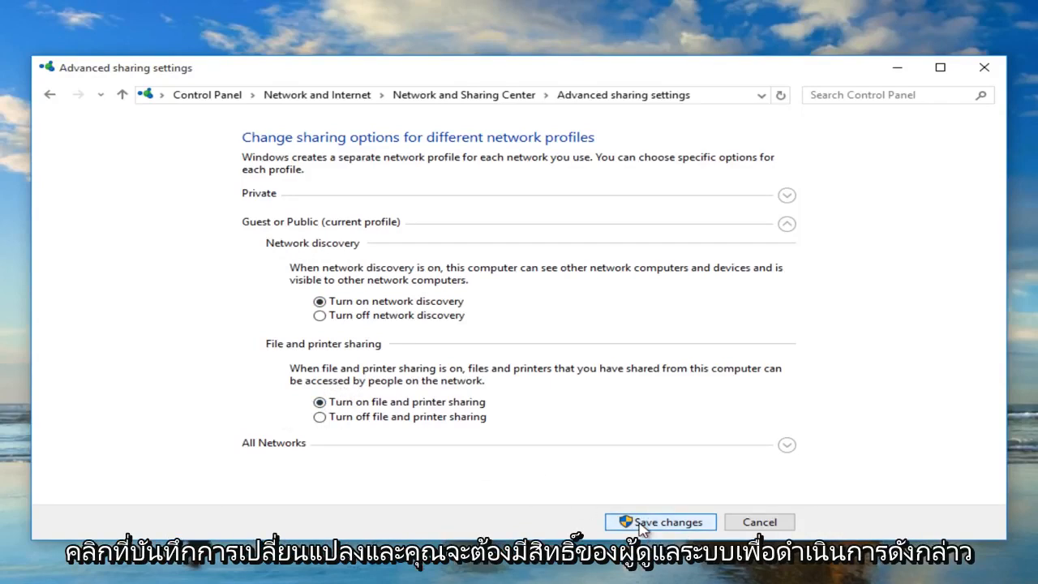
click(660, 522)
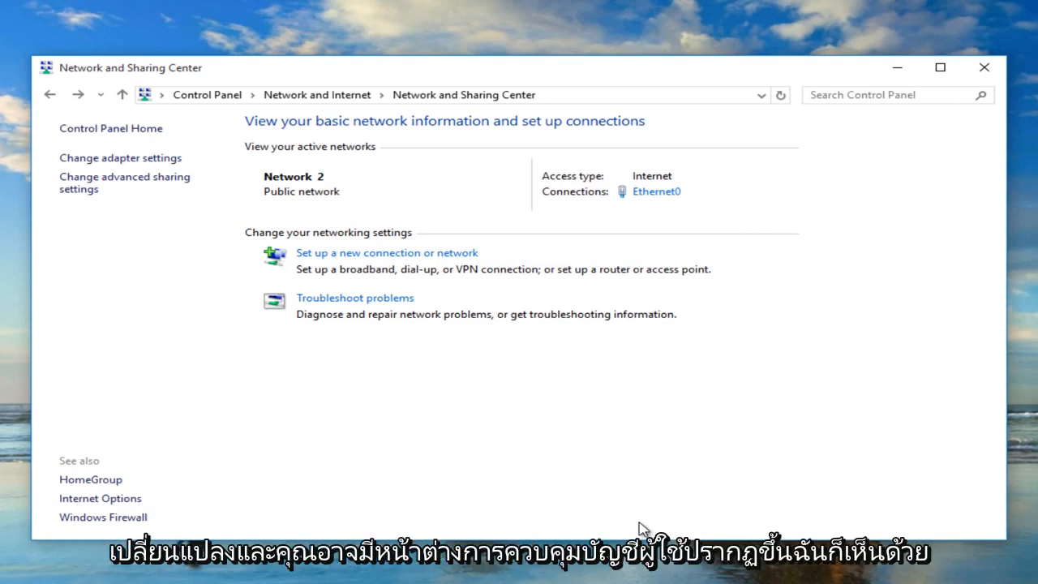
mouse_move(642, 526)
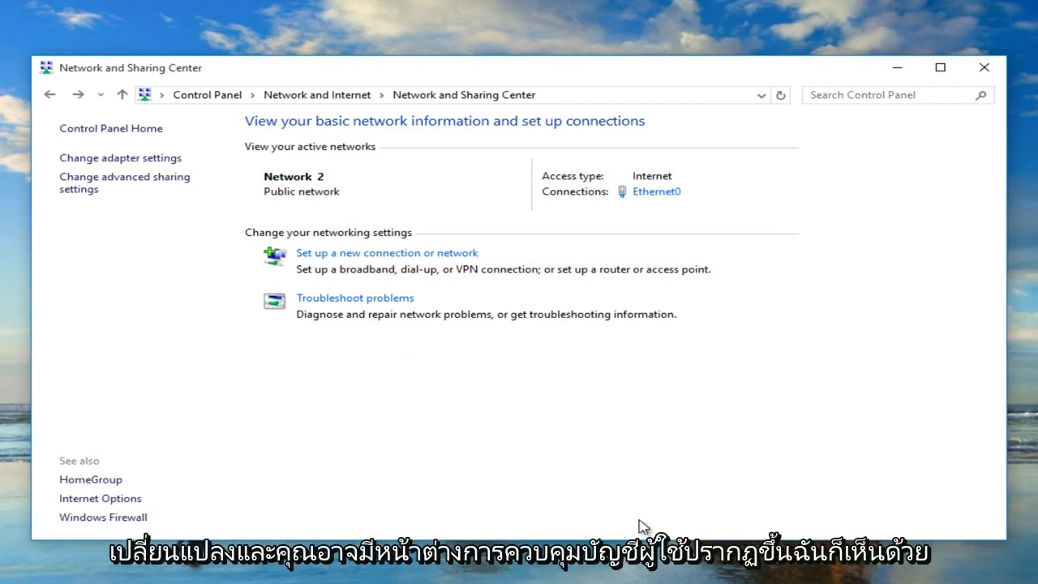
mouse_move(464, 400)
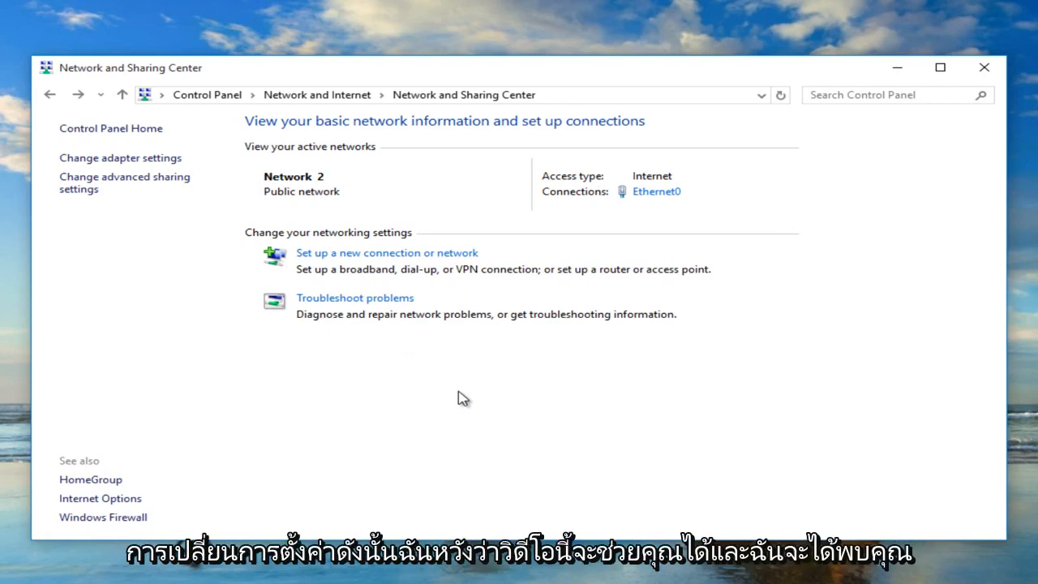
mouse_move(420, 336)
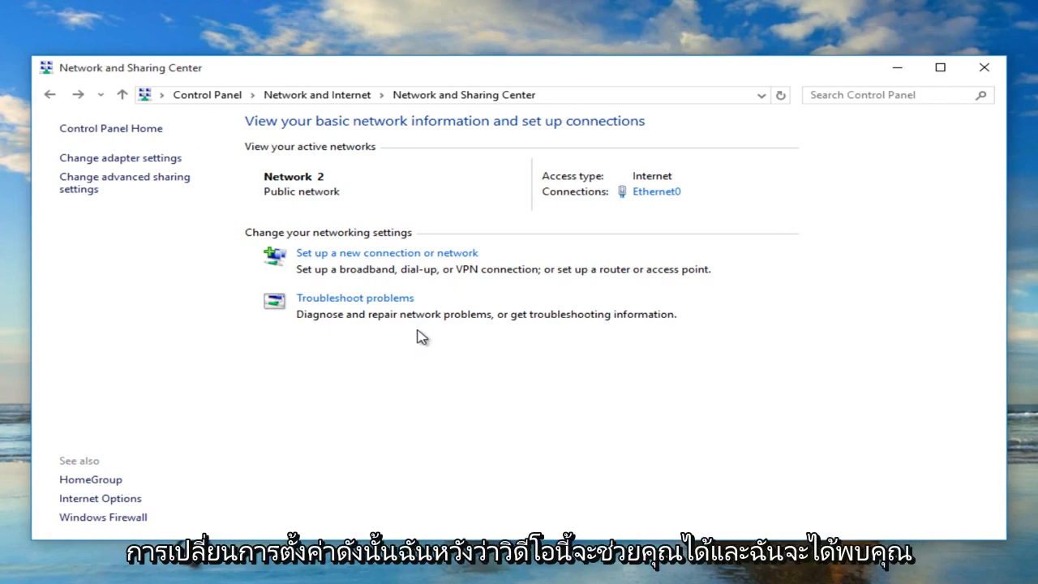